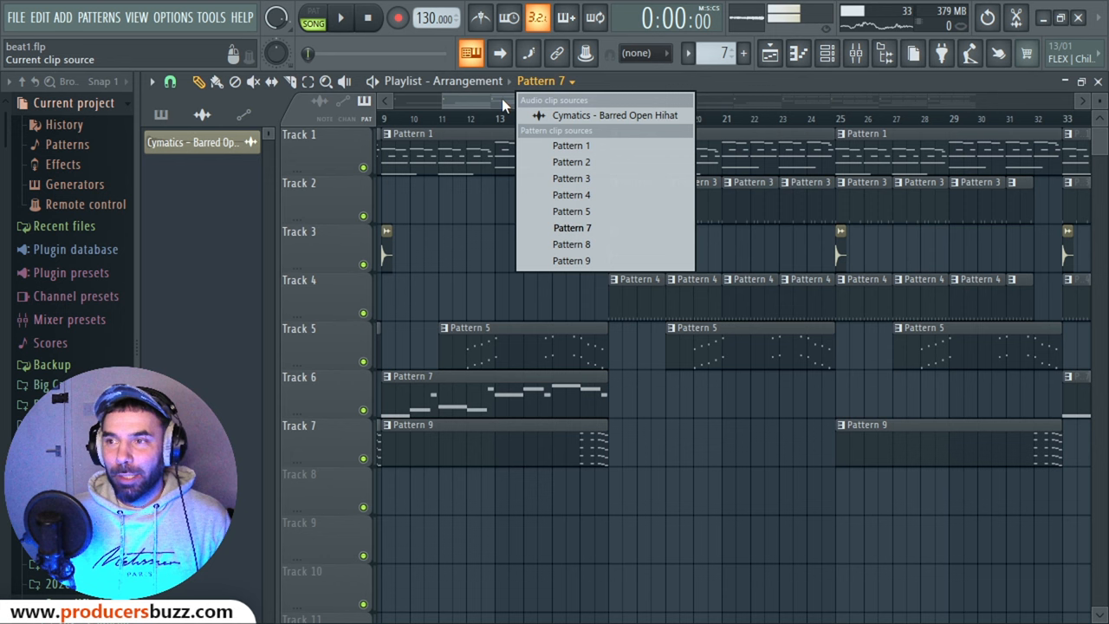
Step: Dismiss the Playlist clip-source list before switching over to the ProducersBuzz homepage
click(571, 145)
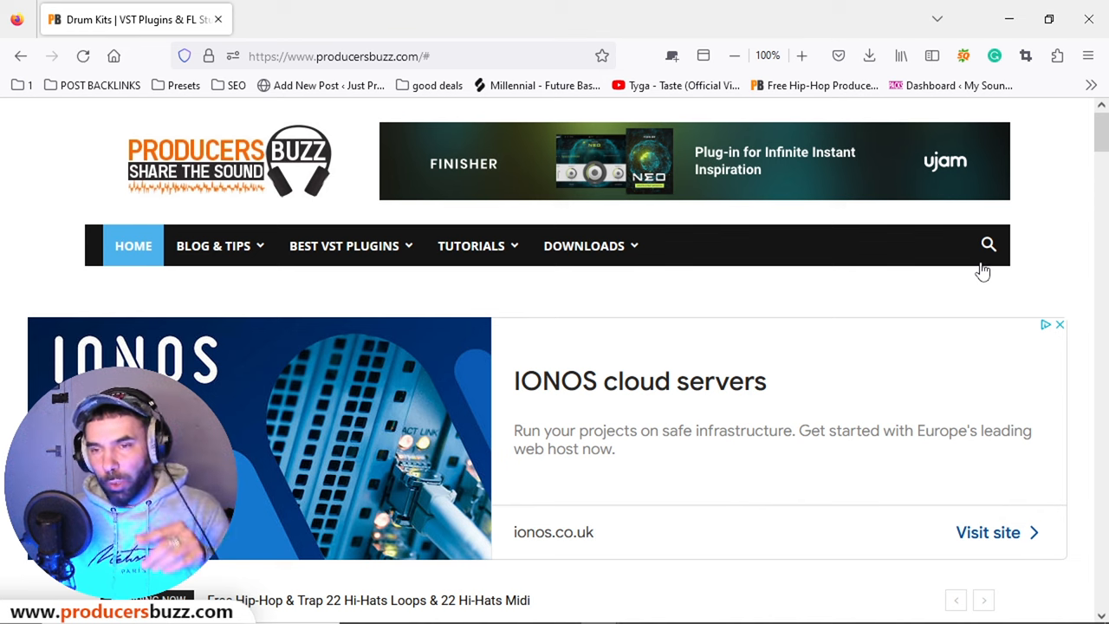
mouse_move(468, 271)
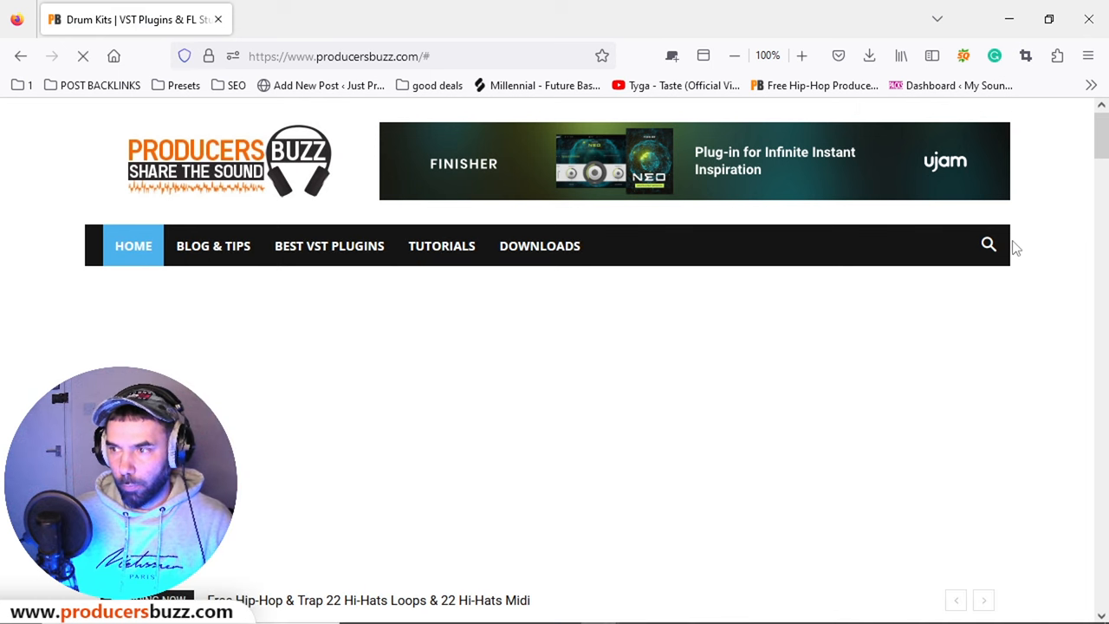
Step: Search ProducersBuzz for 'or' and reach the Edirol Orchestral article past the ad pop-up
scroll(down, 3)
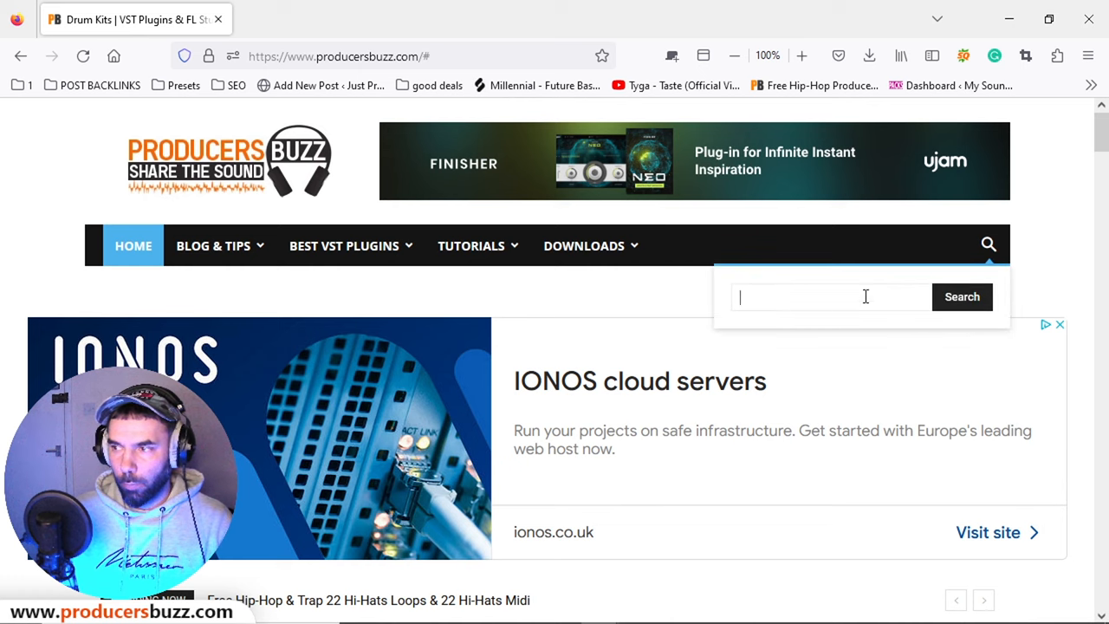
text(or)
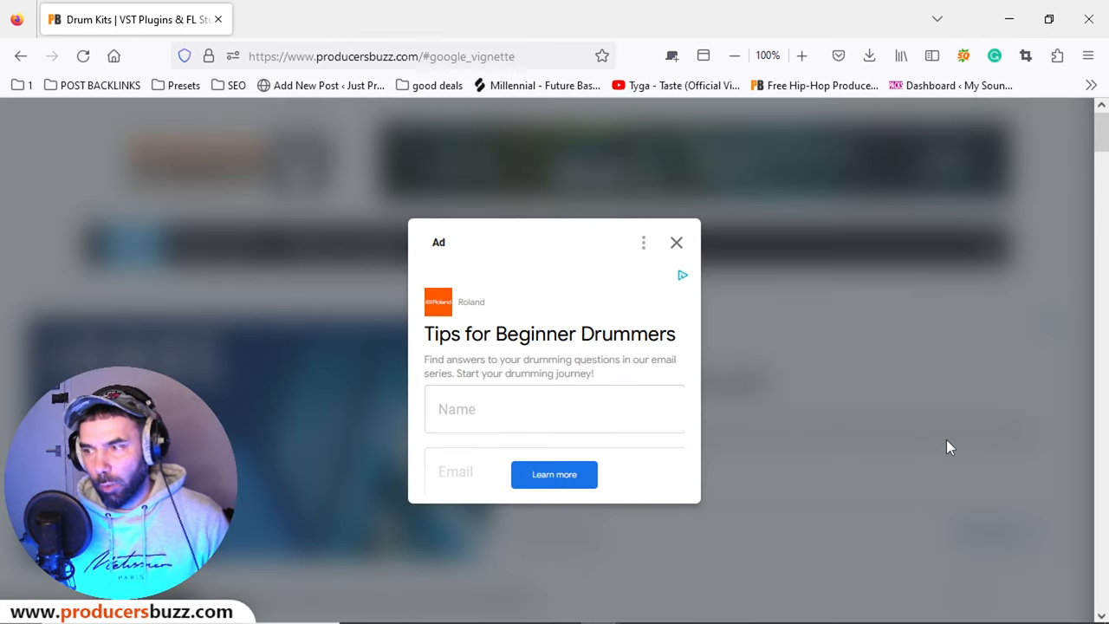
click(675, 243)
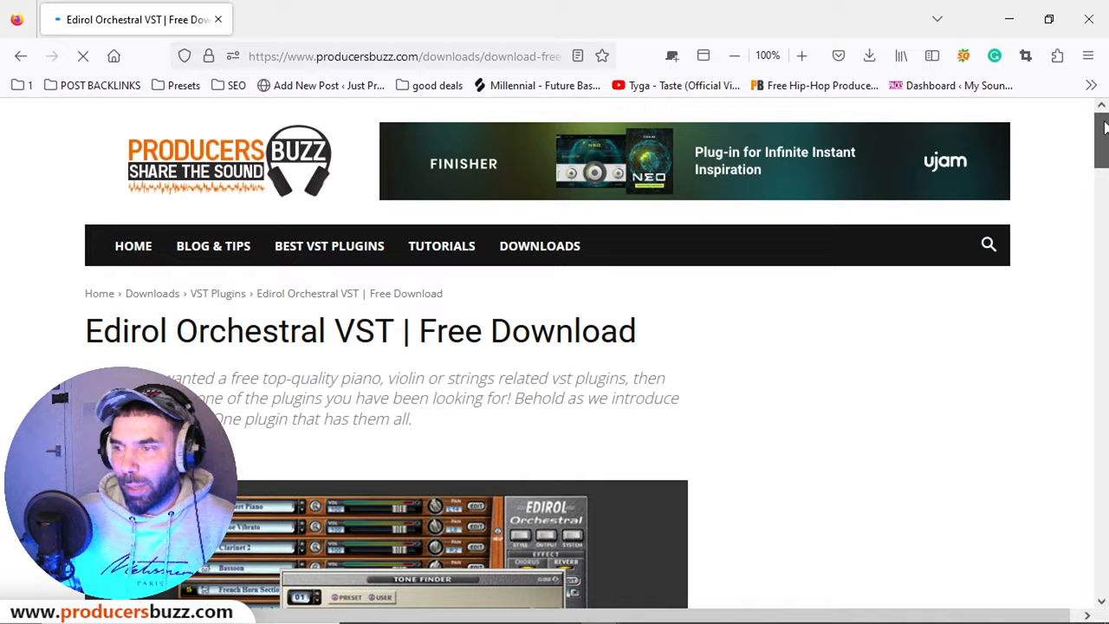
Step: Scroll the Edirol article to the Specifications and 127 MB DOWNLOAD section
scroll(down, 3)
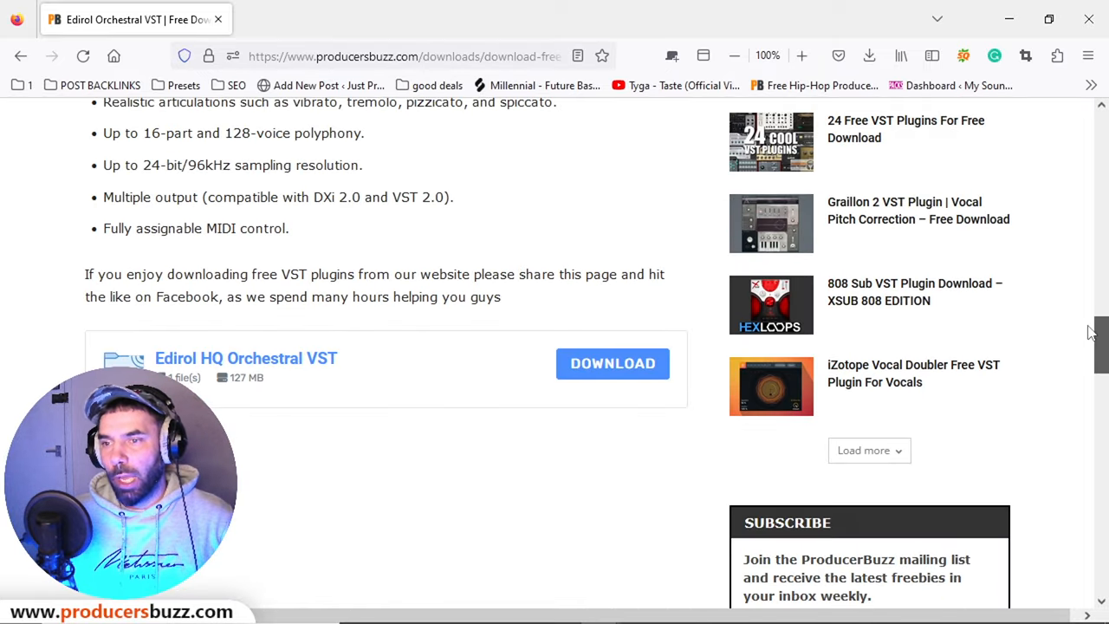
scroll(down, 3)
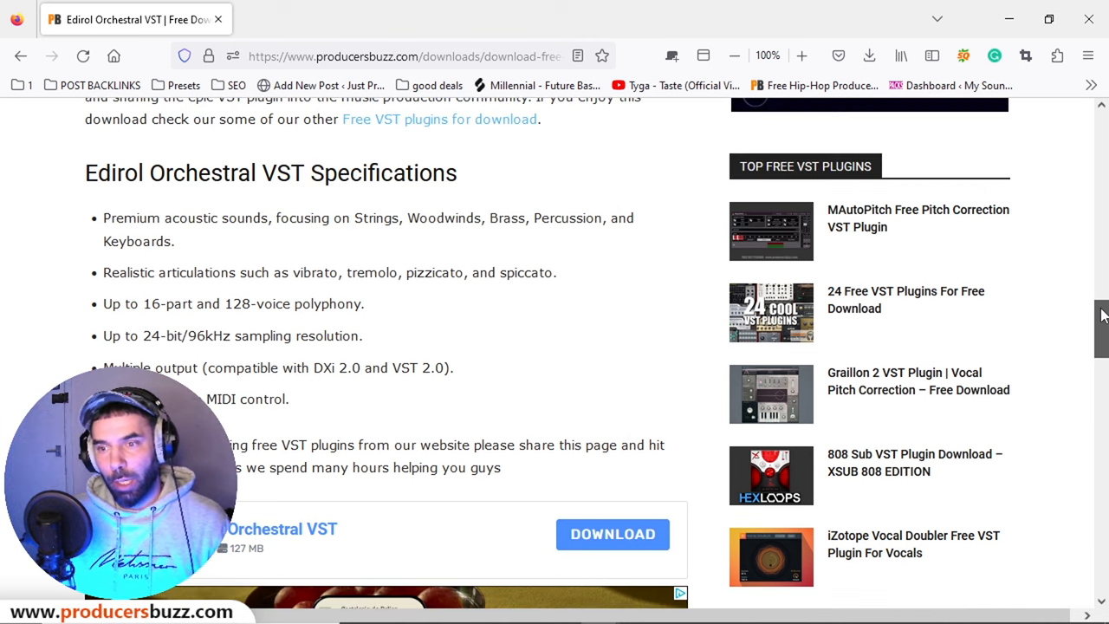
scroll(down, 3)
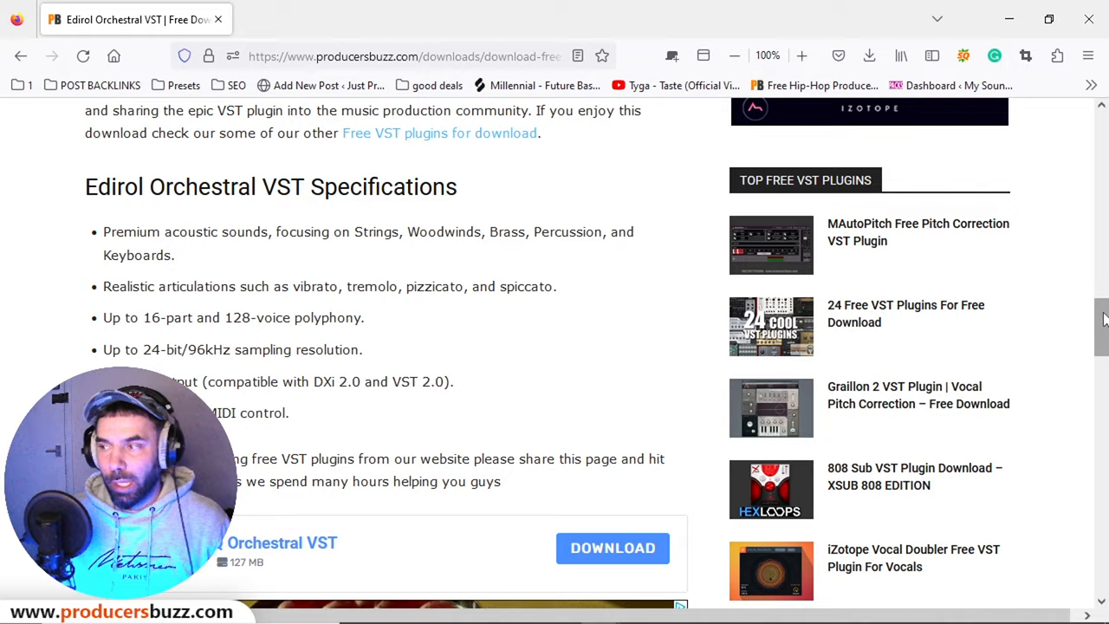
scroll(down, 3)
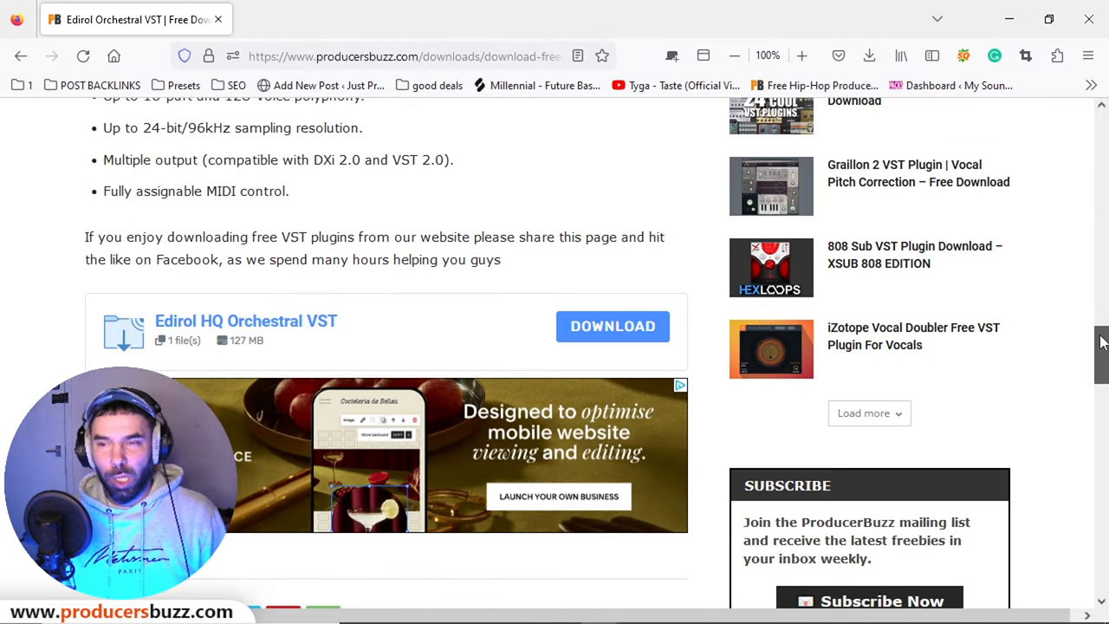
scroll(down, 3)
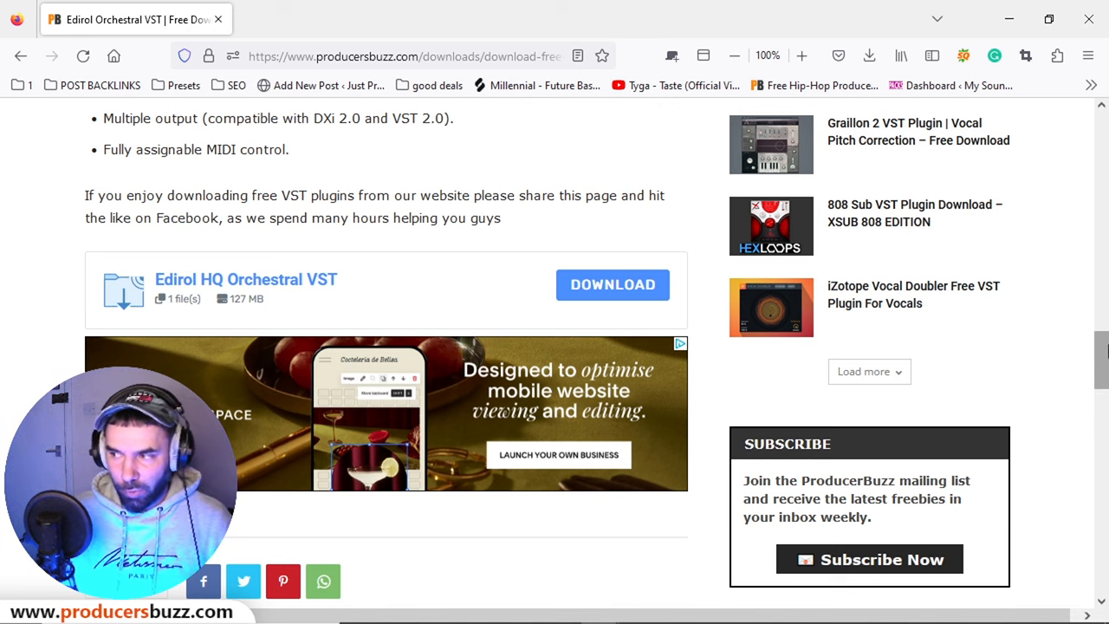
scroll(up, 3)
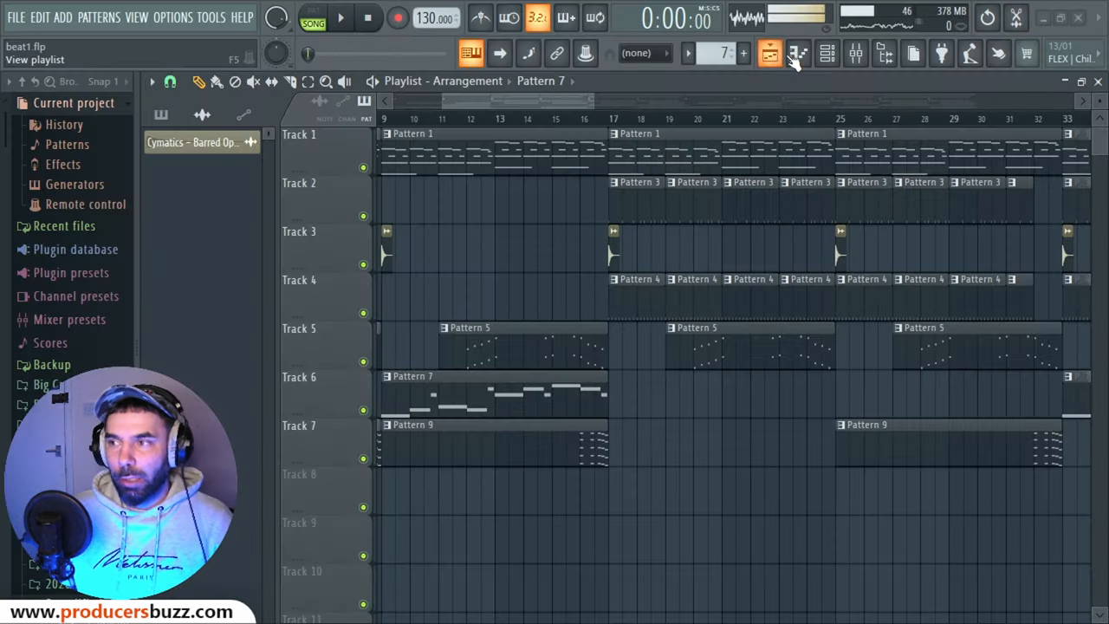
Step: Show the Channel Rack and reopen the cello /VSW Edirol plugin after closing Tone Finder
click(798, 54)
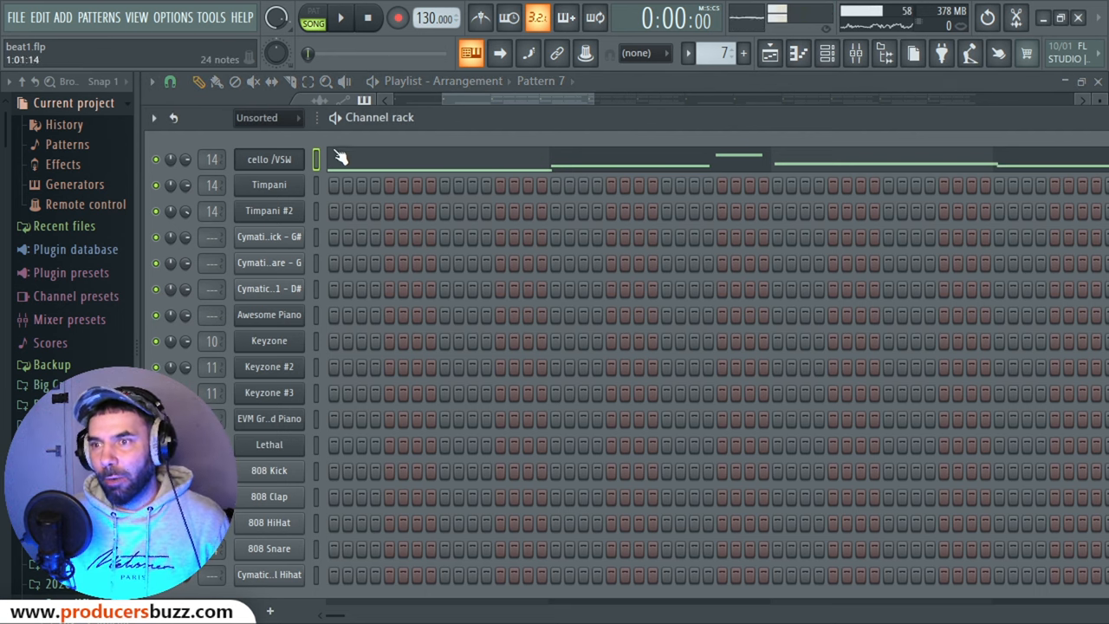
click(269, 158)
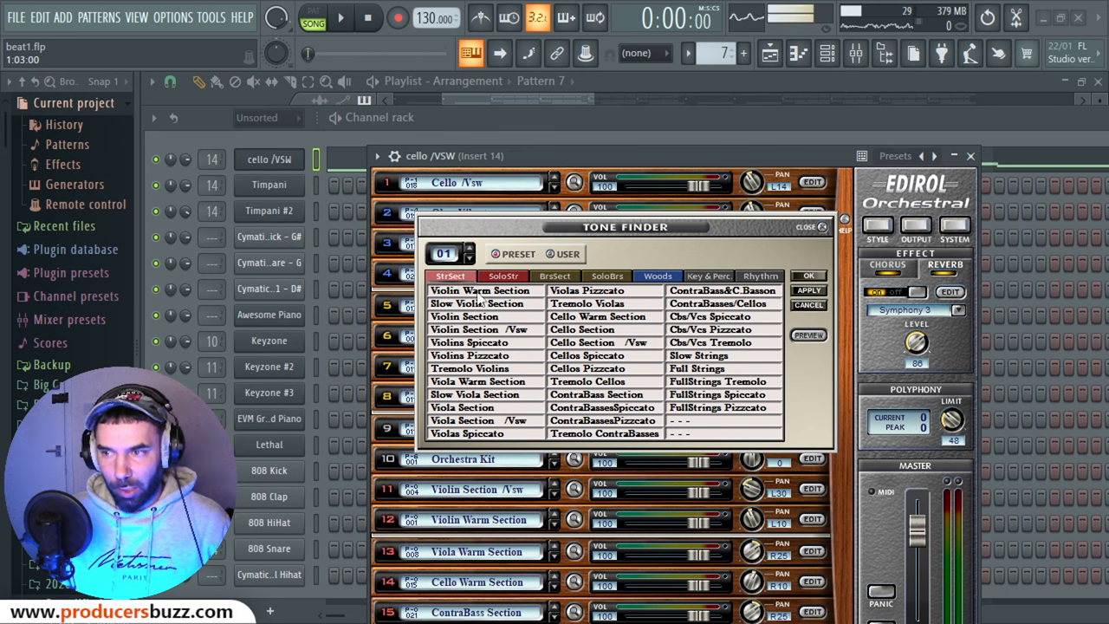
click(969, 156)
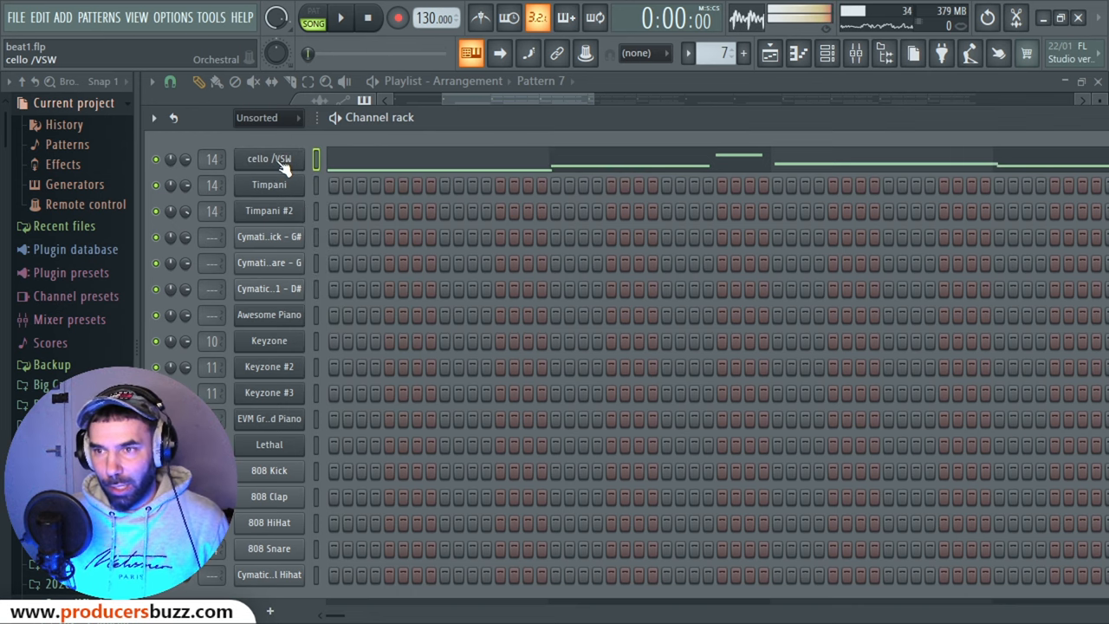
click(268, 159)
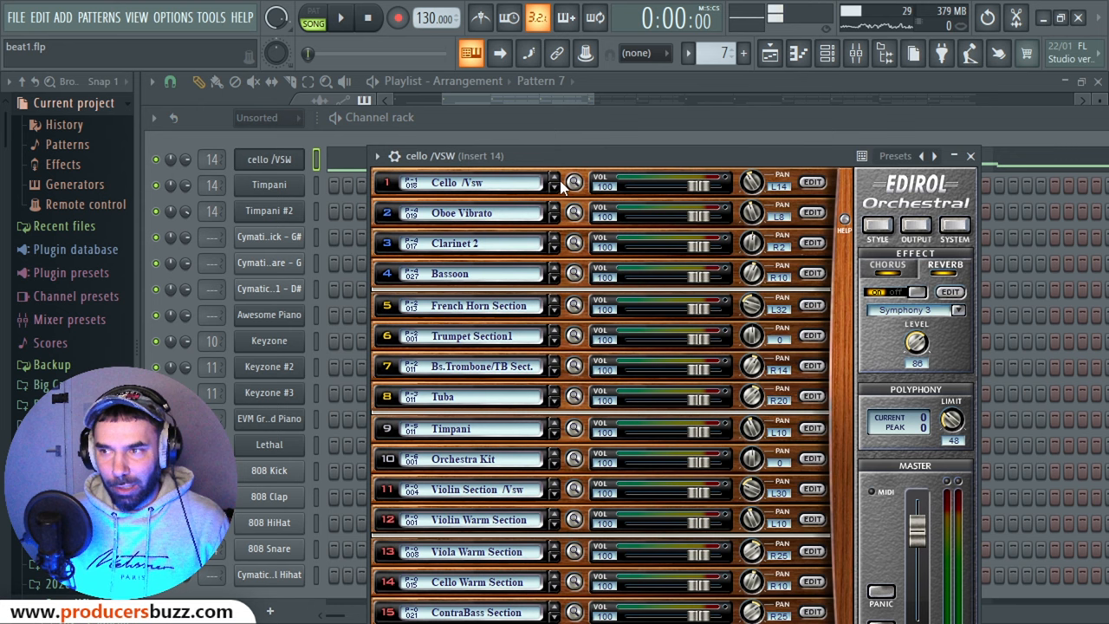
mouse_move(626, 174)
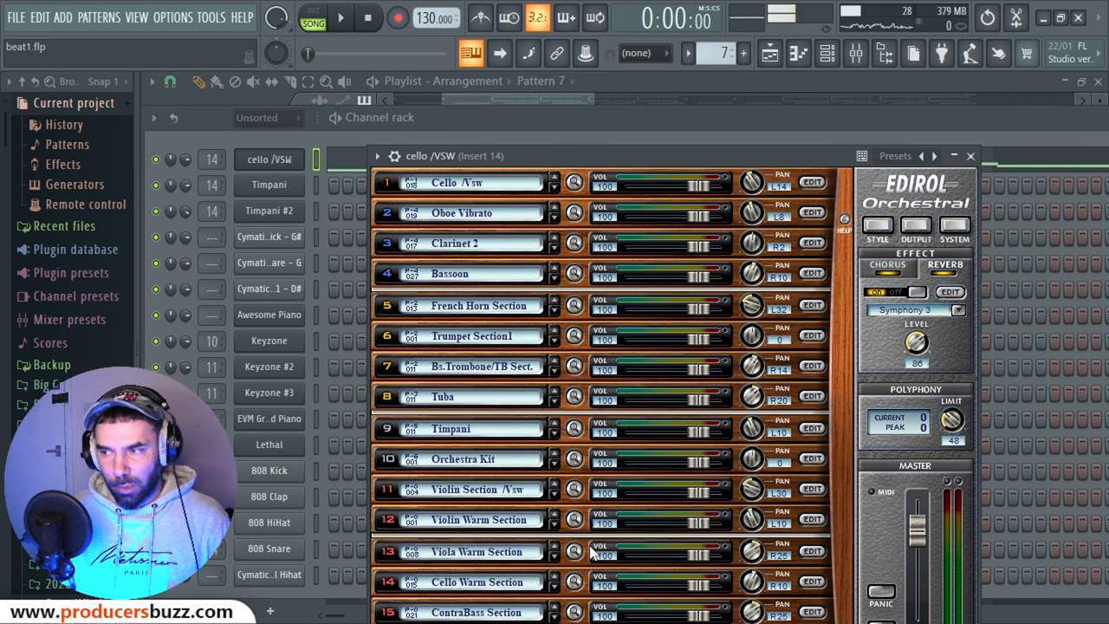
mouse_move(808, 182)
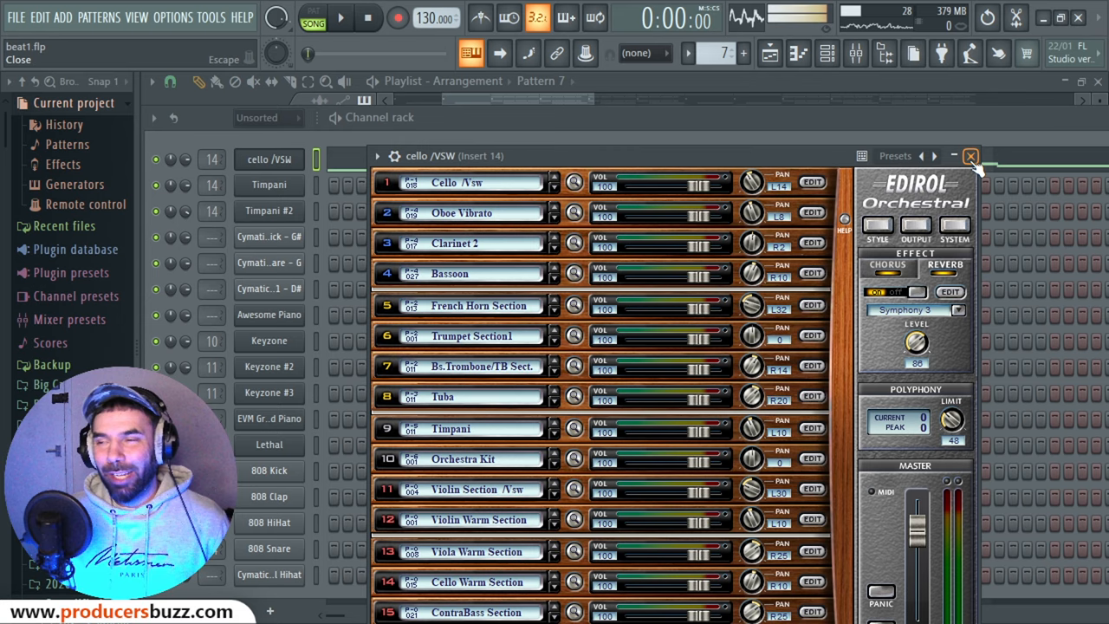
Step: Close the cello plugin, then open and close the Timpani channel's Edirol window
click(970, 156)
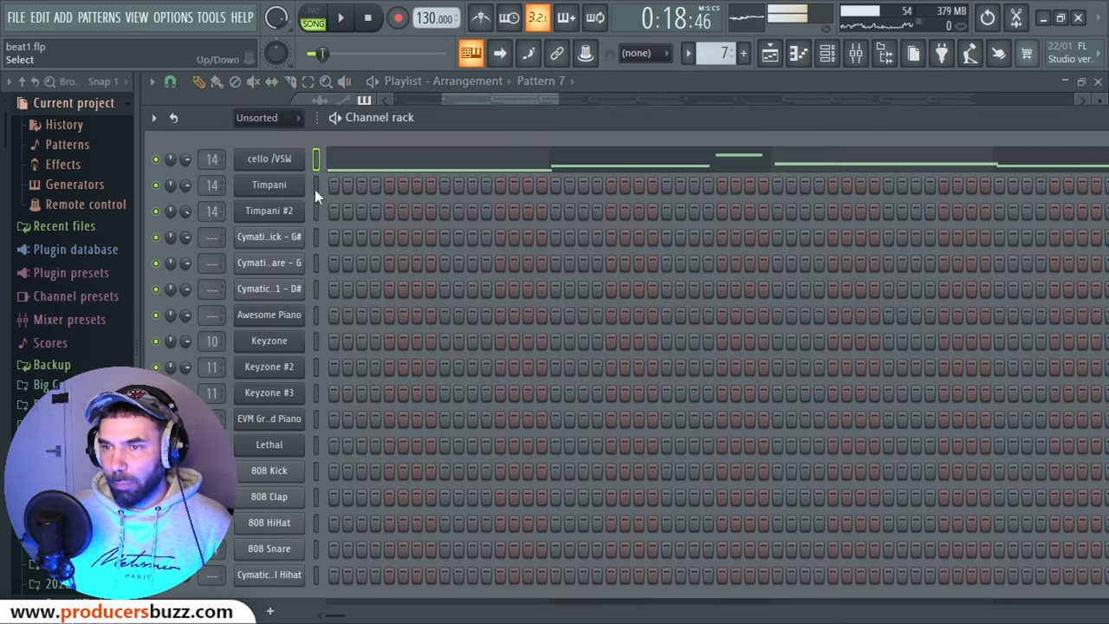
click(269, 184)
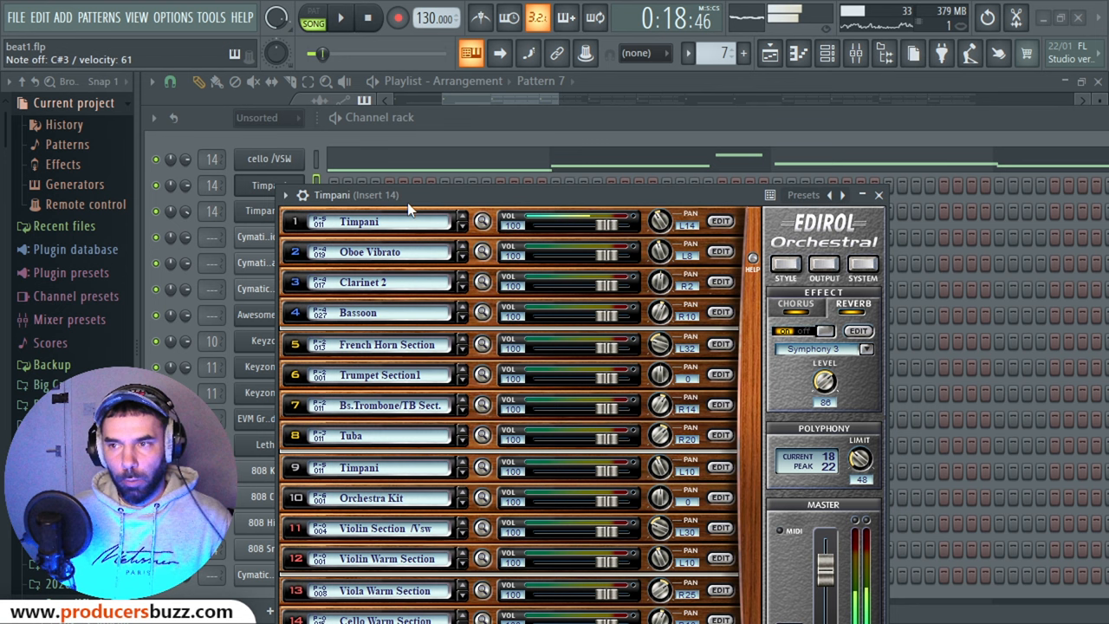
click(878, 194)
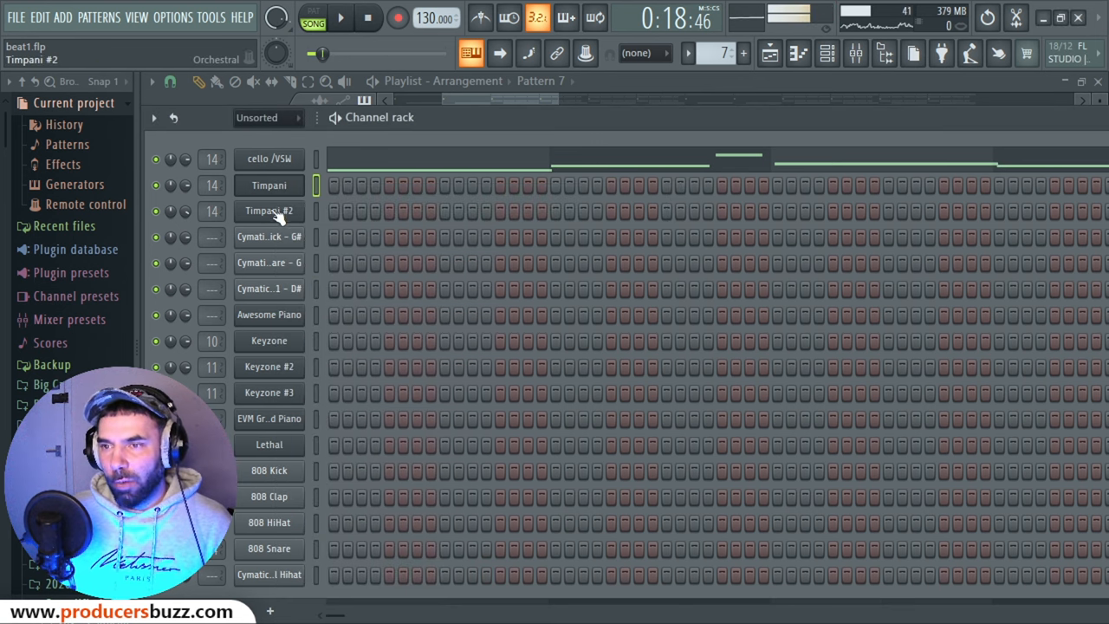
Step: On Timpani #2's Edirol, try Chamber 1 and Chamber 2 reverbs, level 127, ending on Baroque
double_click(269, 210)
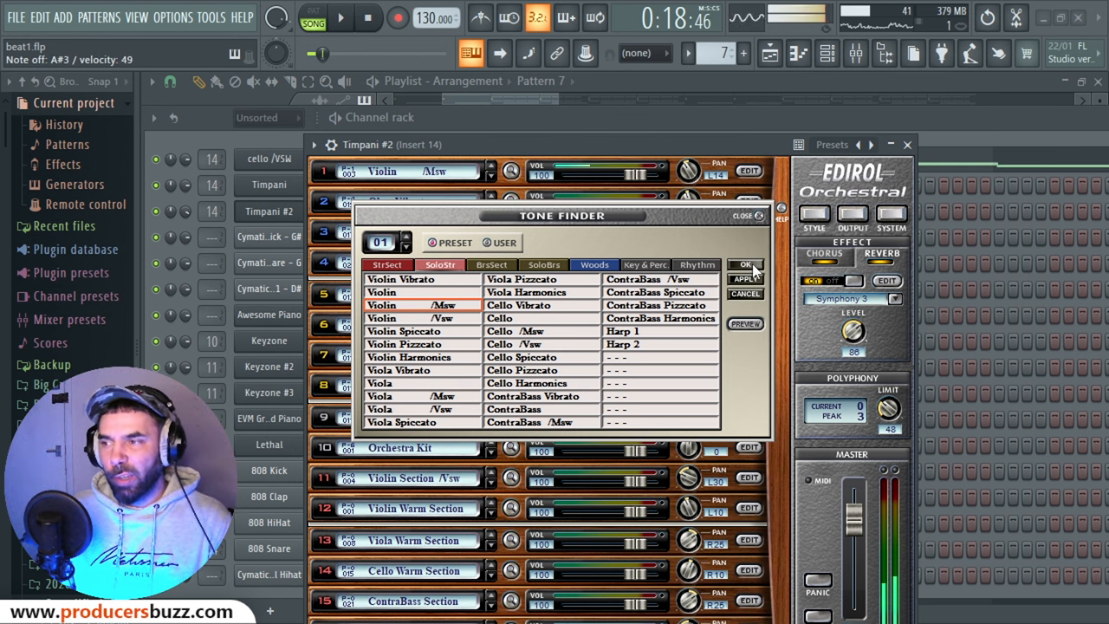
click(853, 298)
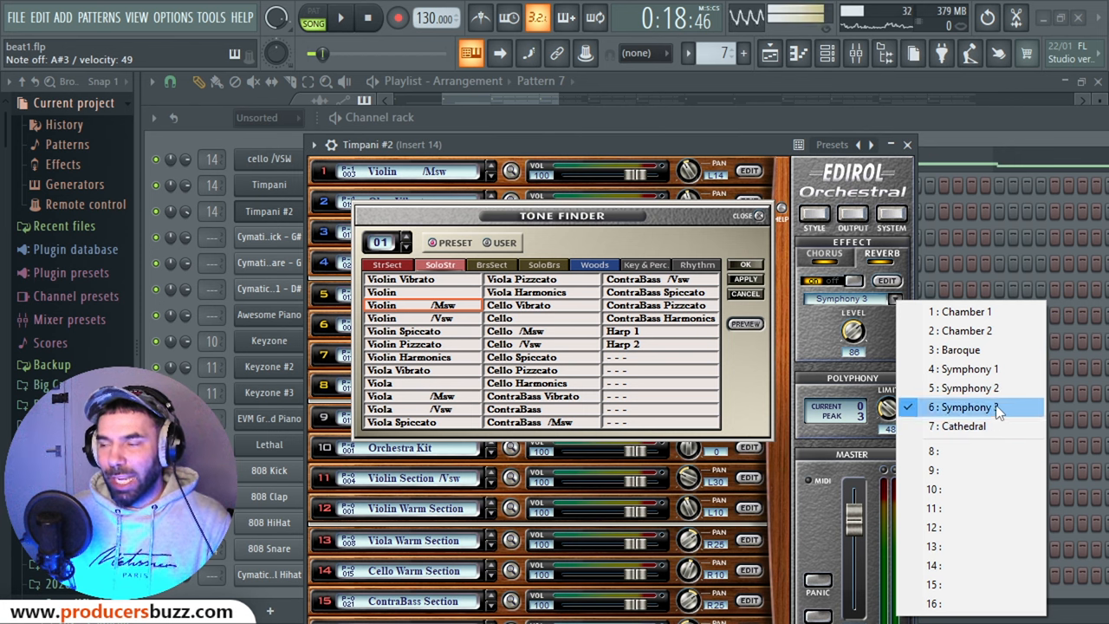
mouse_move(970, 387)
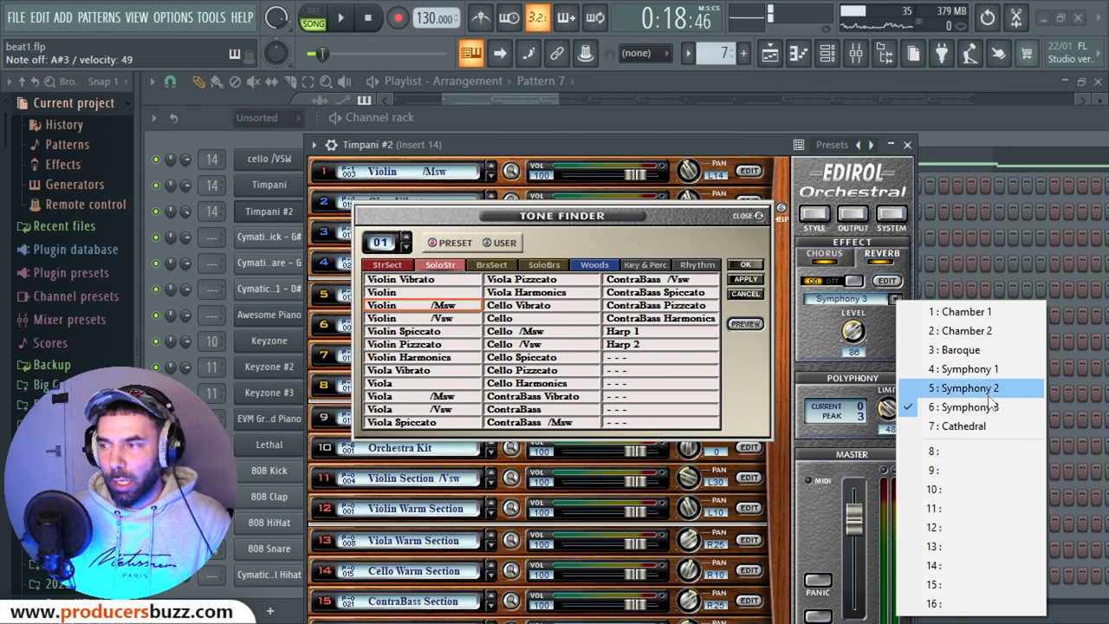
mouse_move(970, 331)
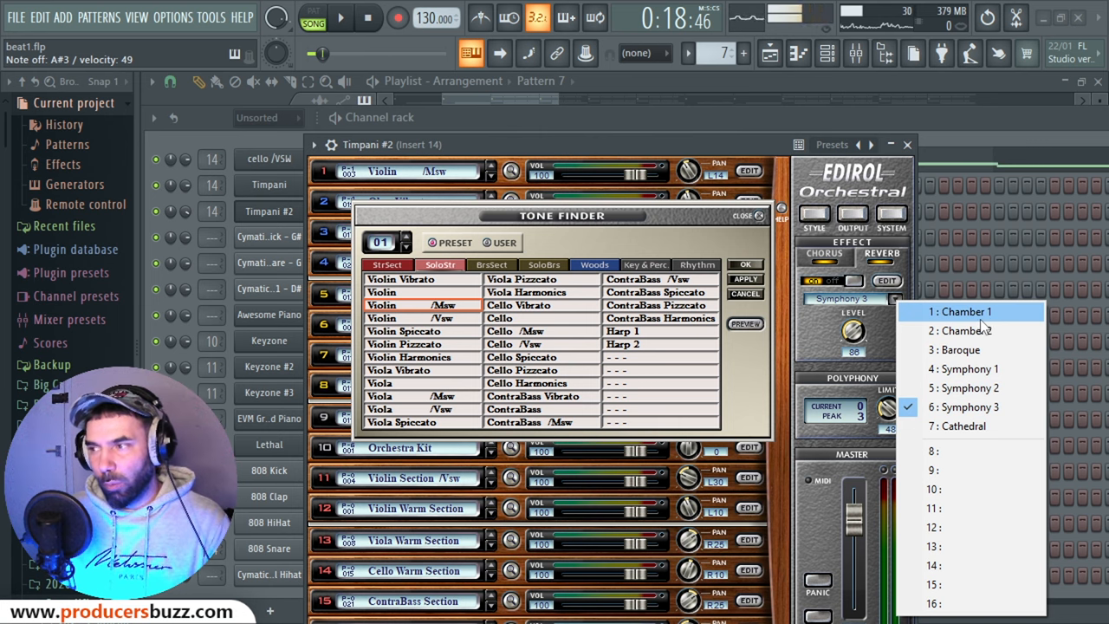
click(960, 311)
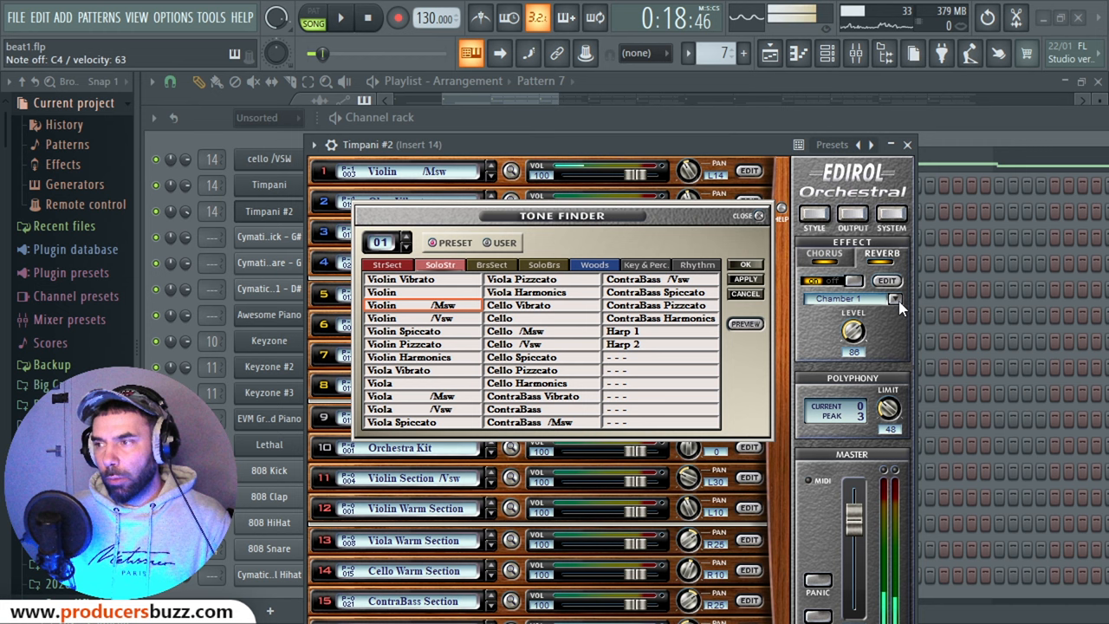
click(894, 298)
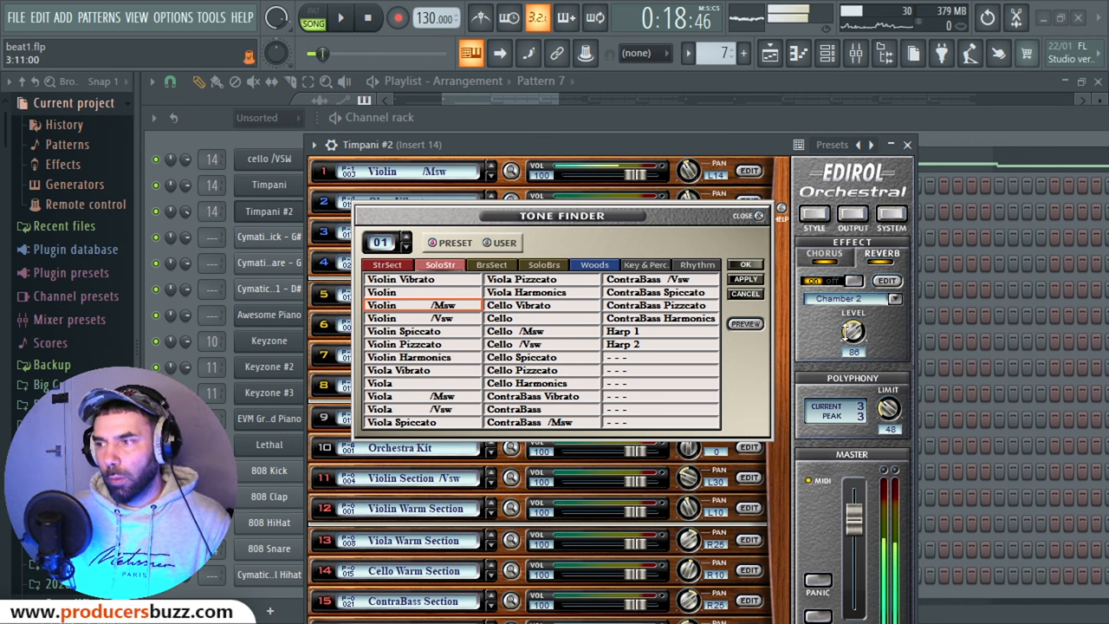
drag(853, 332, 853, 323)
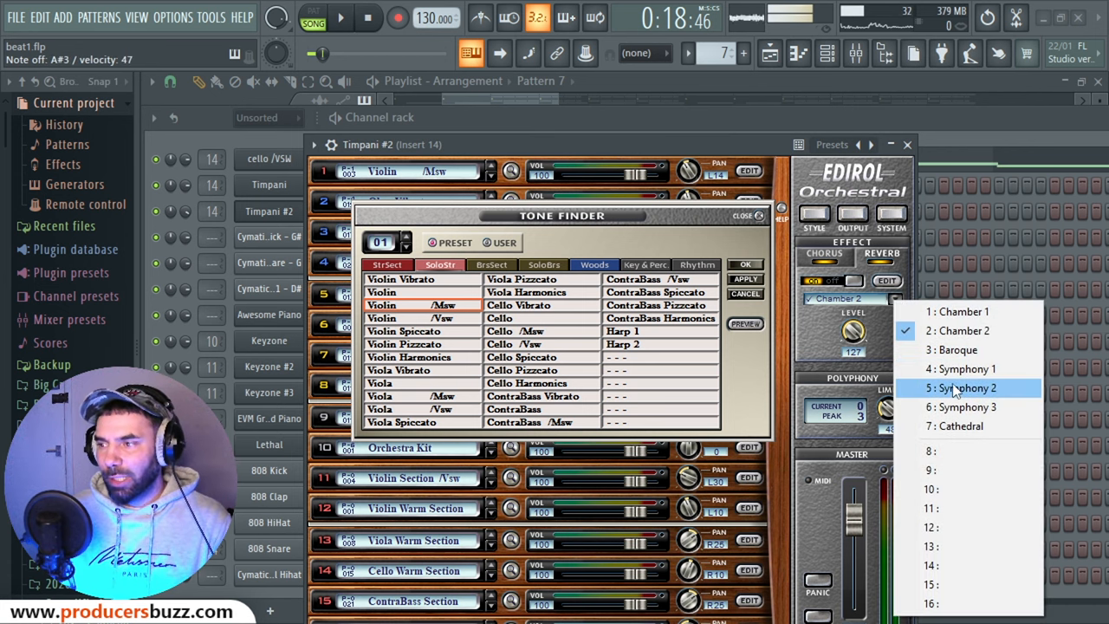
click(956, 349)
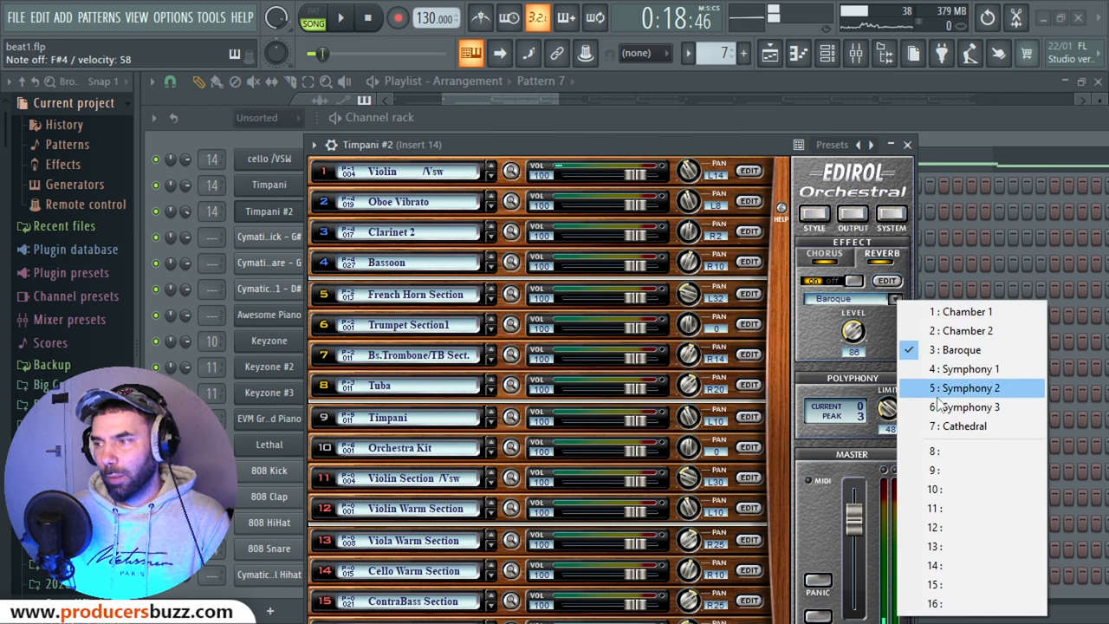
Step: Set reverb to Symphony 3 and pick Cello Harmonics from Tone Finder's SoloStr tones for part 1
click(964, 406)
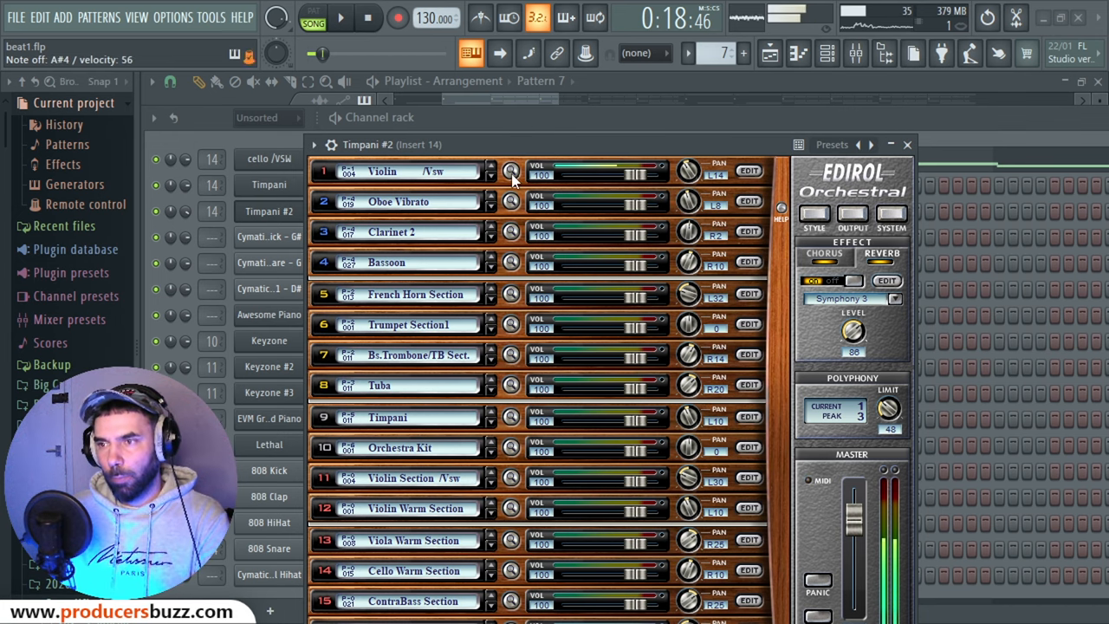
click(512, 171)
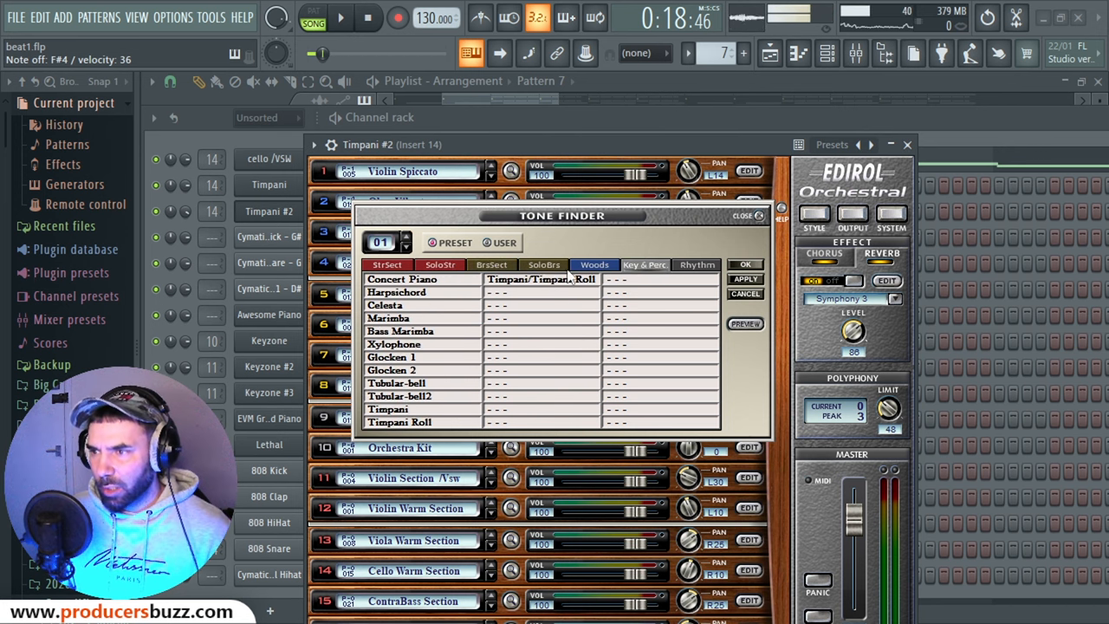
click(440, 265)
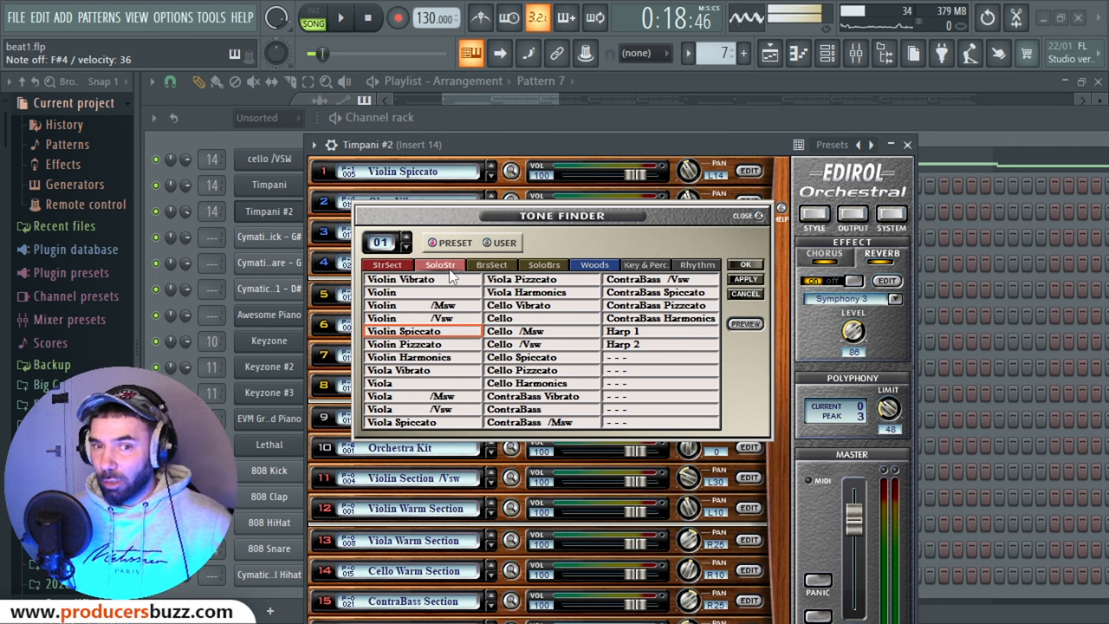
mouse_move(543, 328)
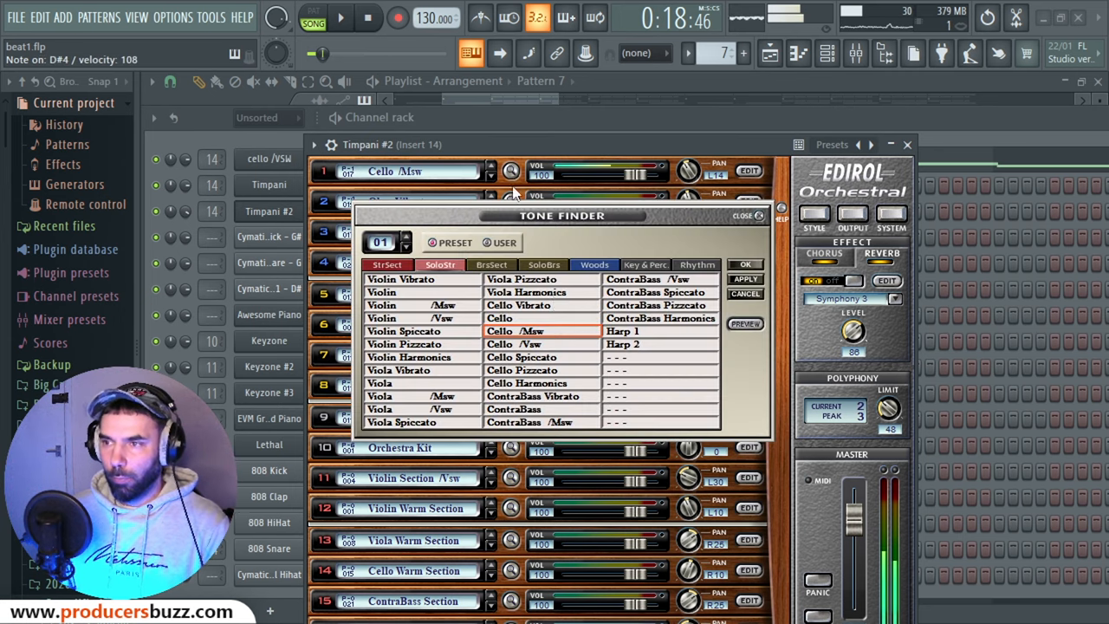
click(742, 214)
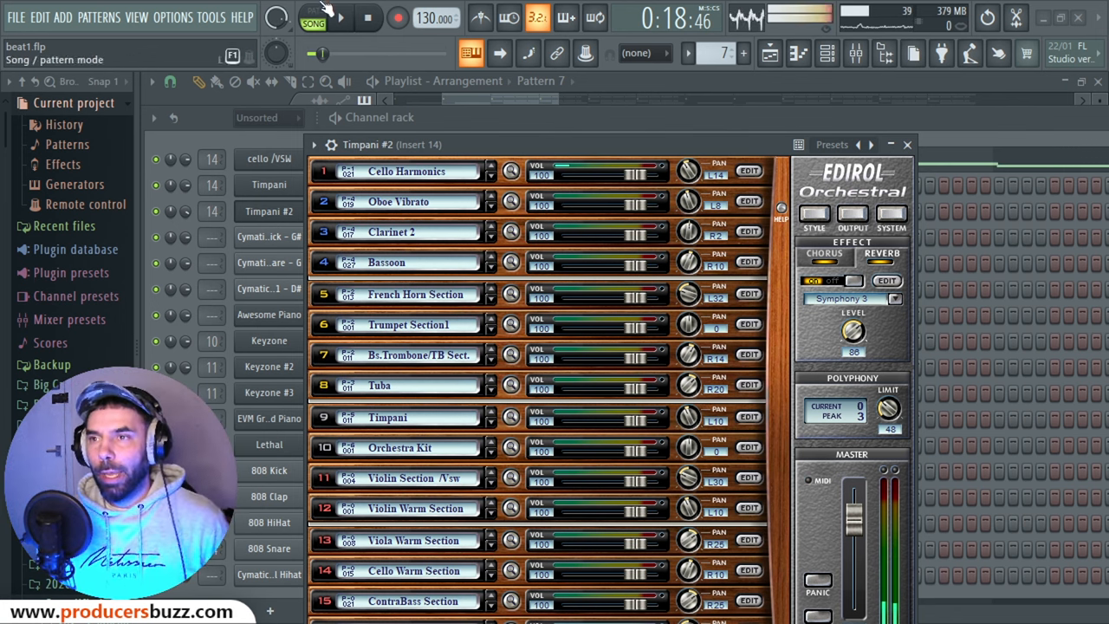
Step: Stop playback and start renaming the cello /VSW channel via its right-click menu
click(367, 18)
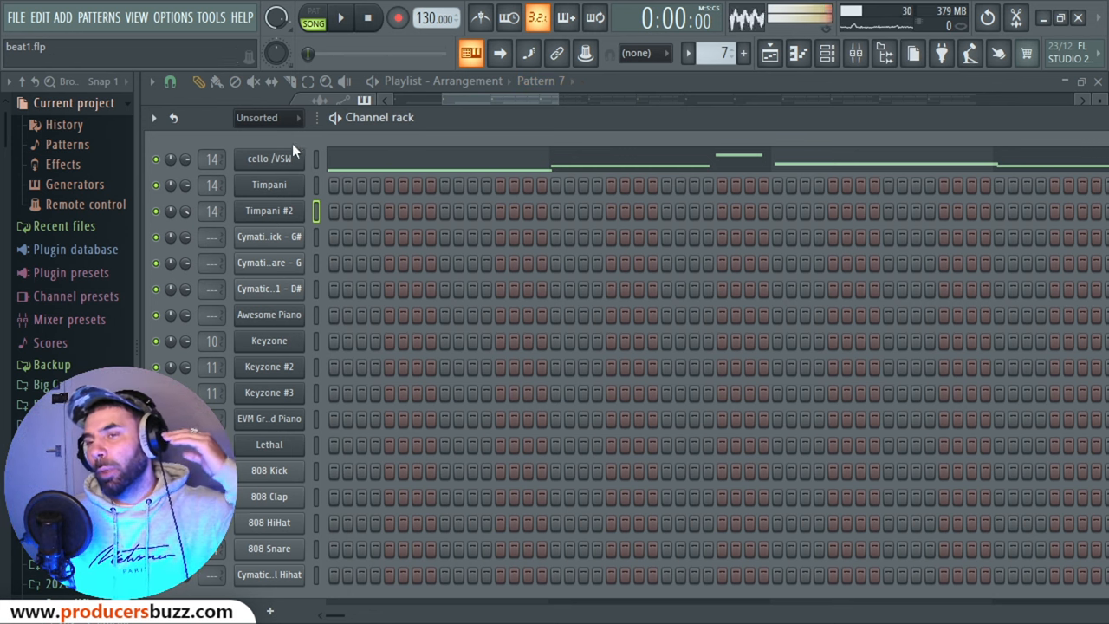
click(269, 159)
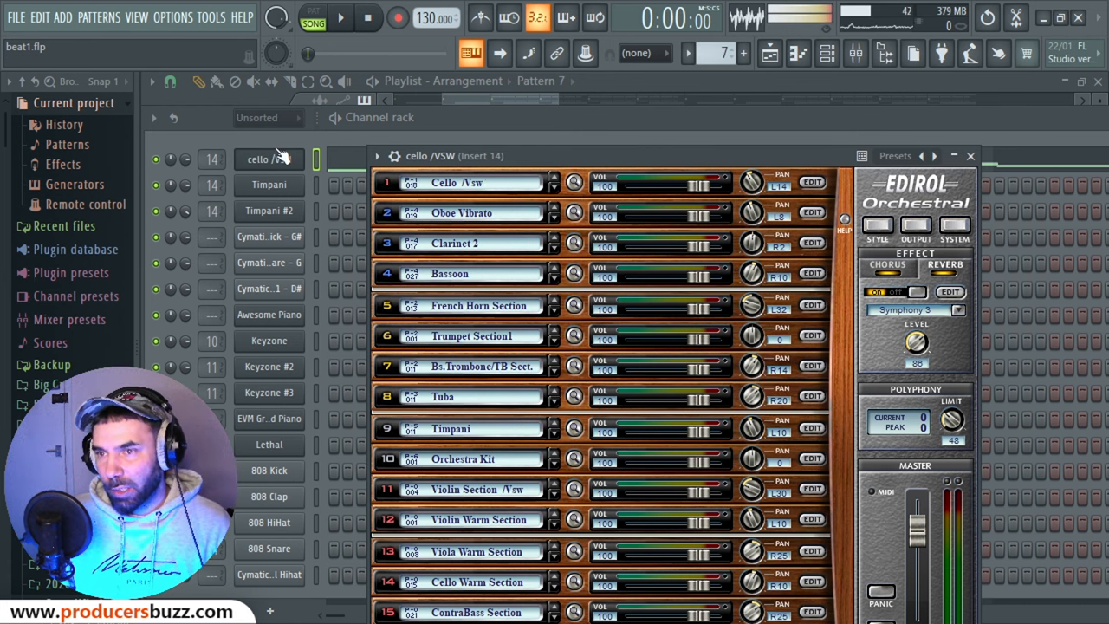
right_click(269, 159)
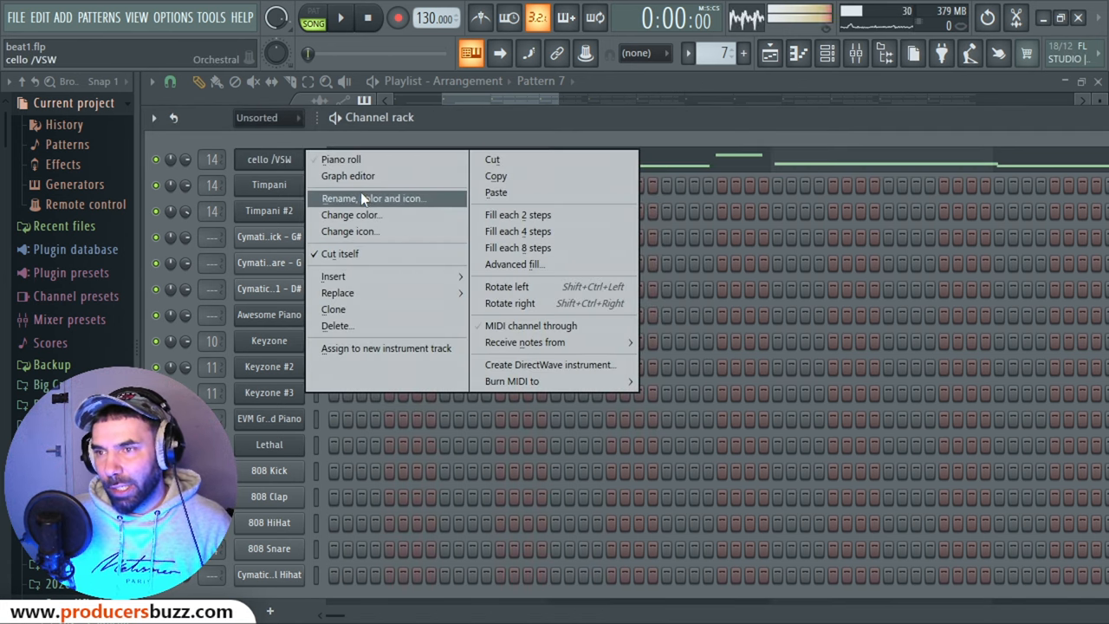
click(374, 198)
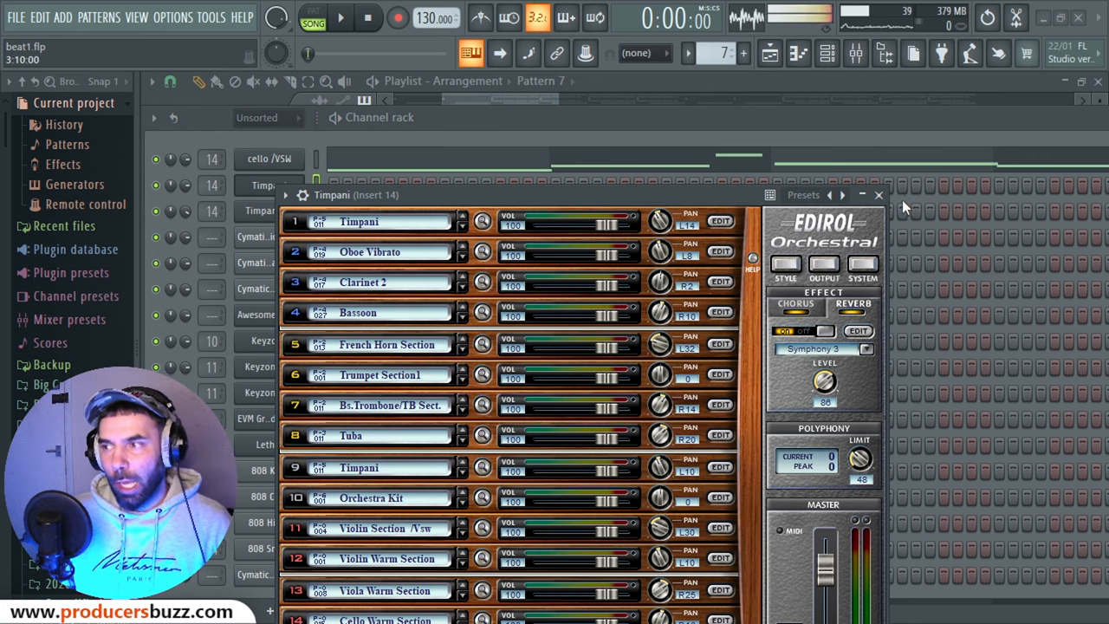
Step: Close the Timpani plugin window, then reopen and close the cello Edirol window
click(877, 194)
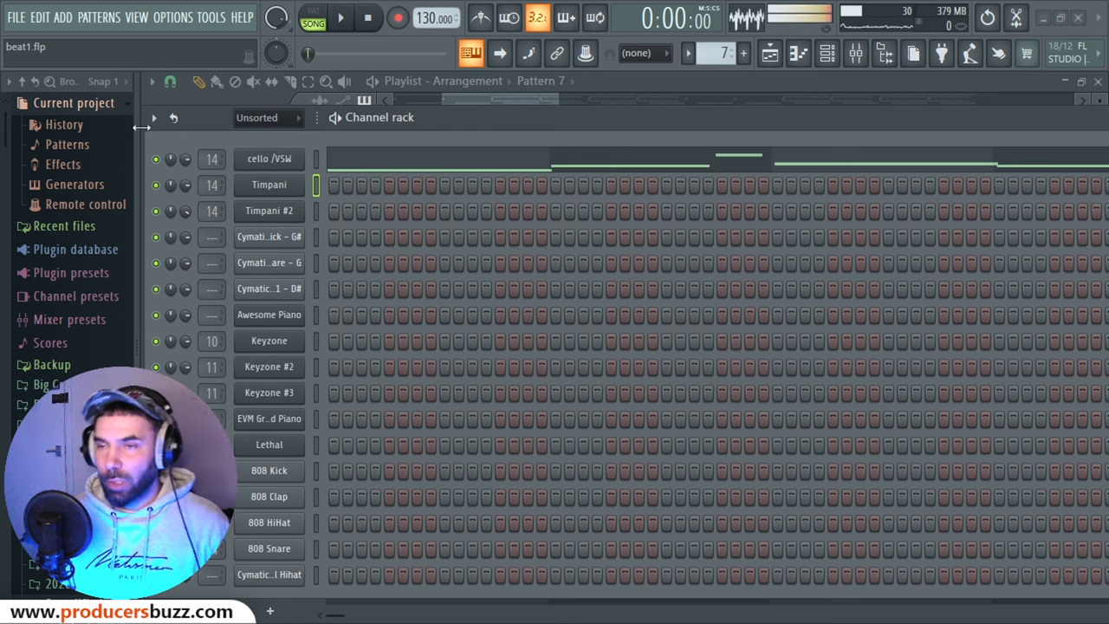
click(269, 158)
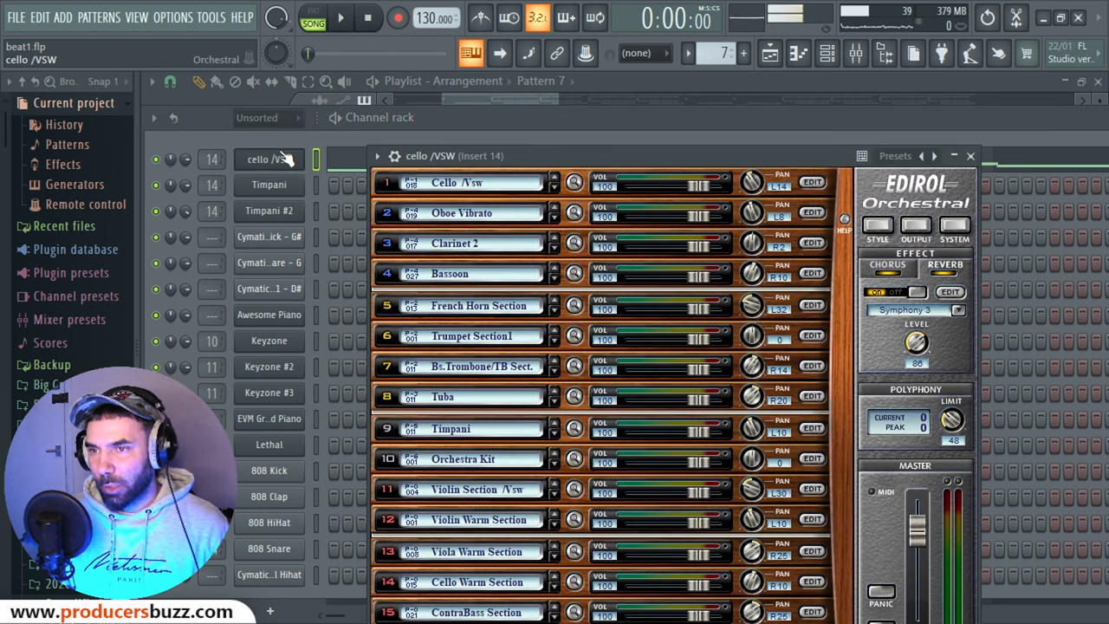
click(969, 155)
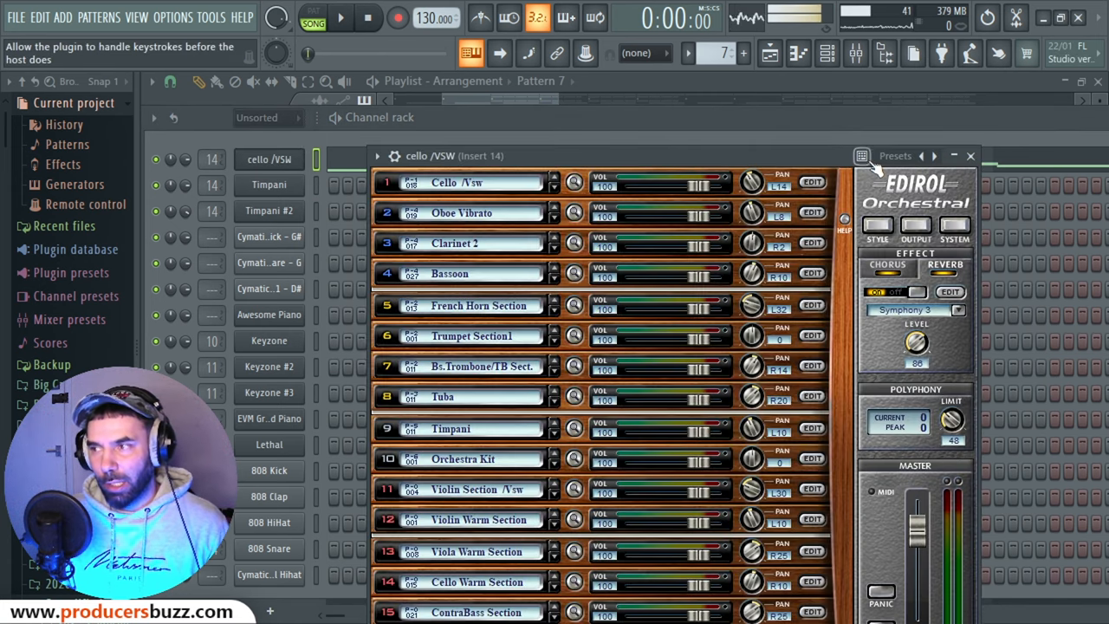
click(970, 156)
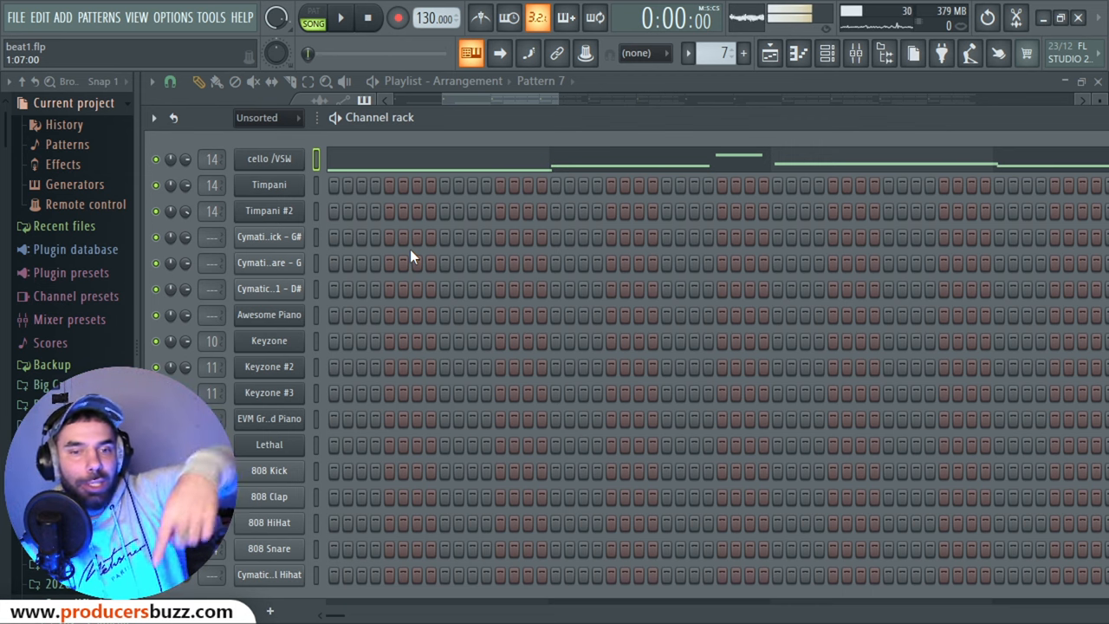
Step: Show the Playlist, scroll right to bar 33, and start playback there
click(268, 574)
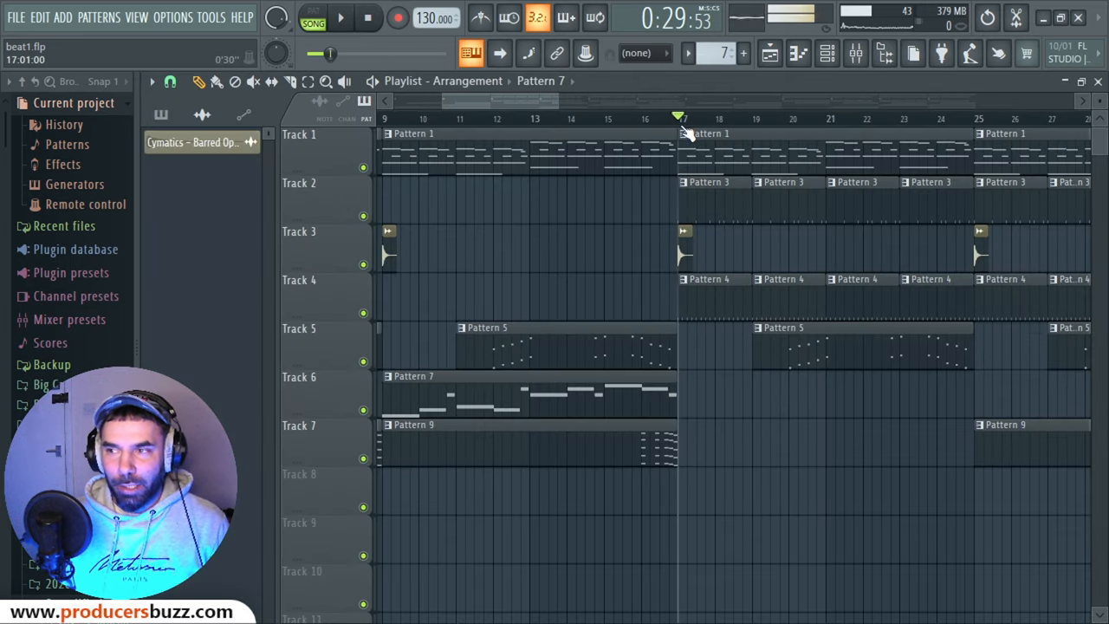
scroll(right, 3)
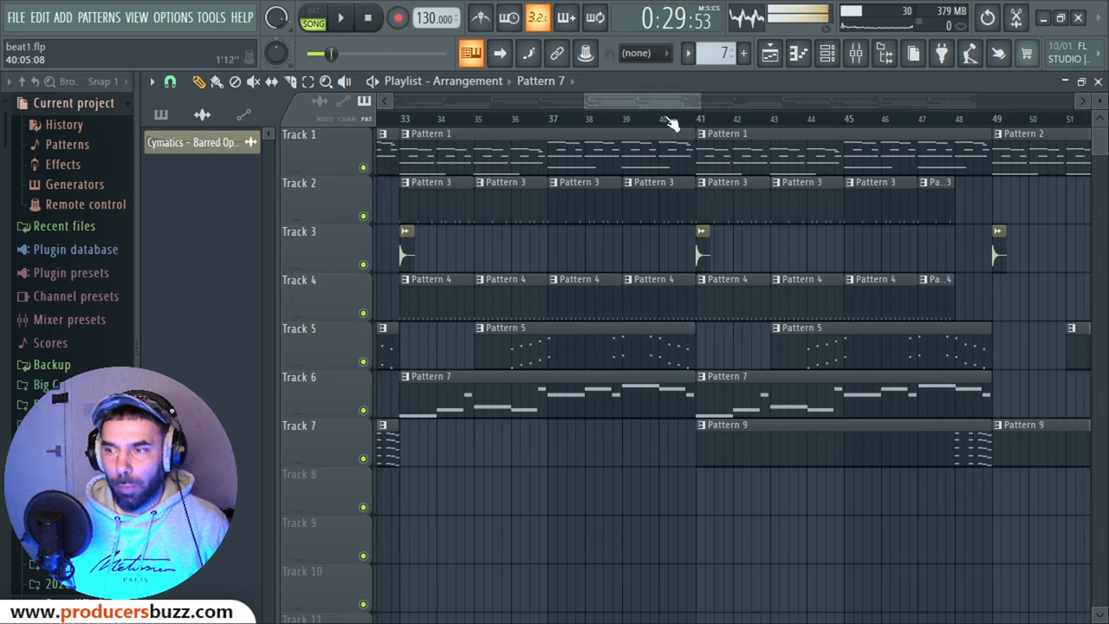
click(340, 17)
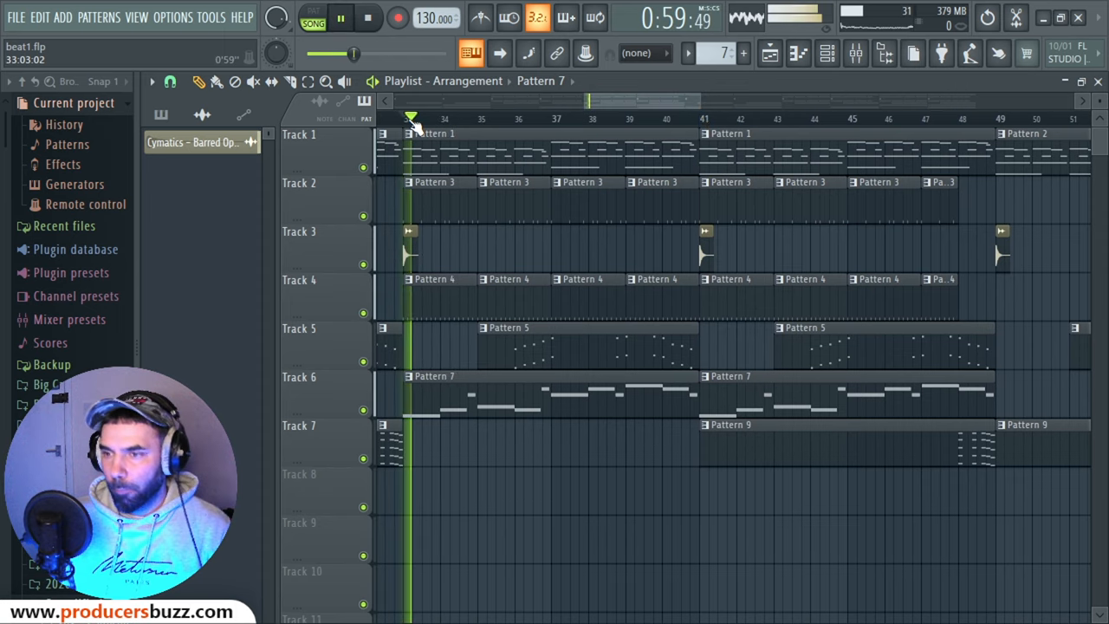